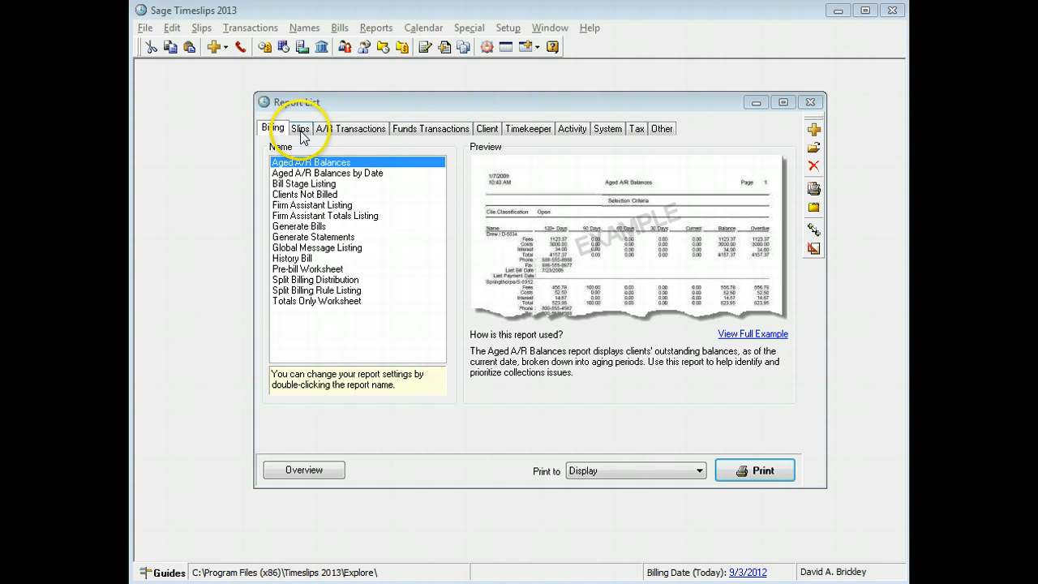
# Tour the A/R, Funds, Client, Activity, System and Tax report tabs, then select Slip Listing under Slips.
pyautogui.click(350, 129)
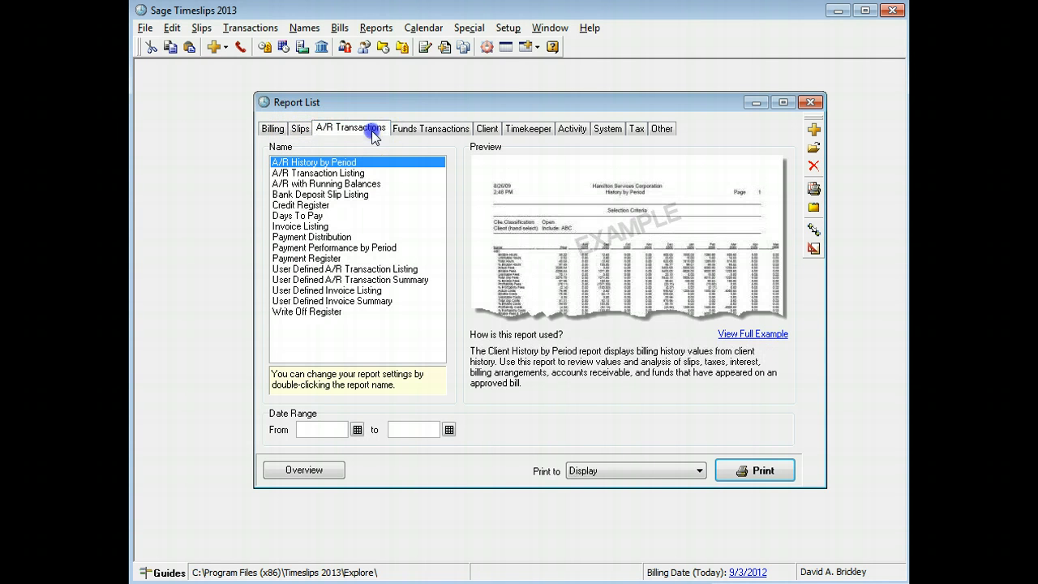
pyautogui.click(430, 129)
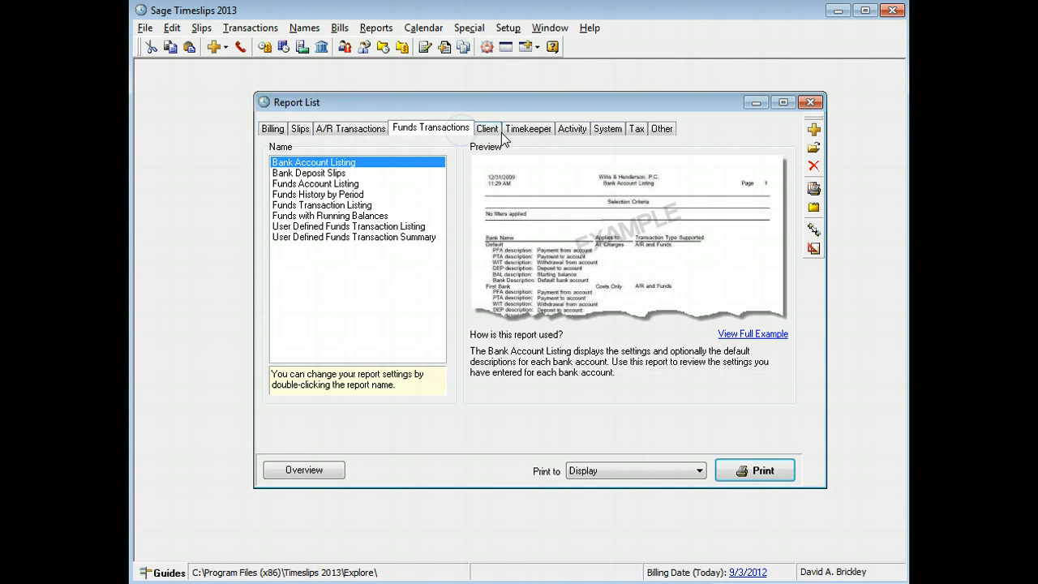
pyautogui.click(487, 128)
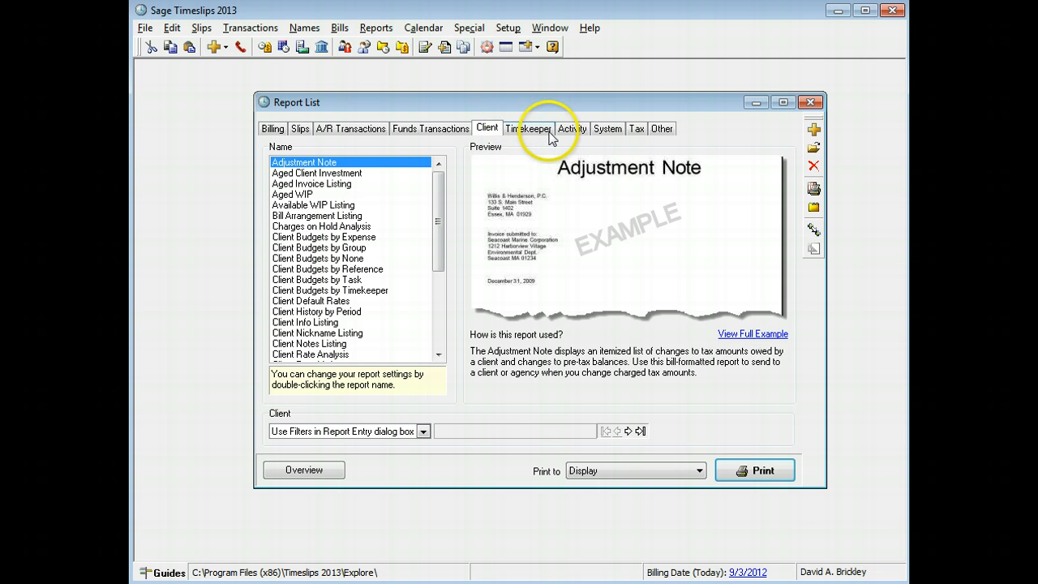
pyautogui.click(572, 128)
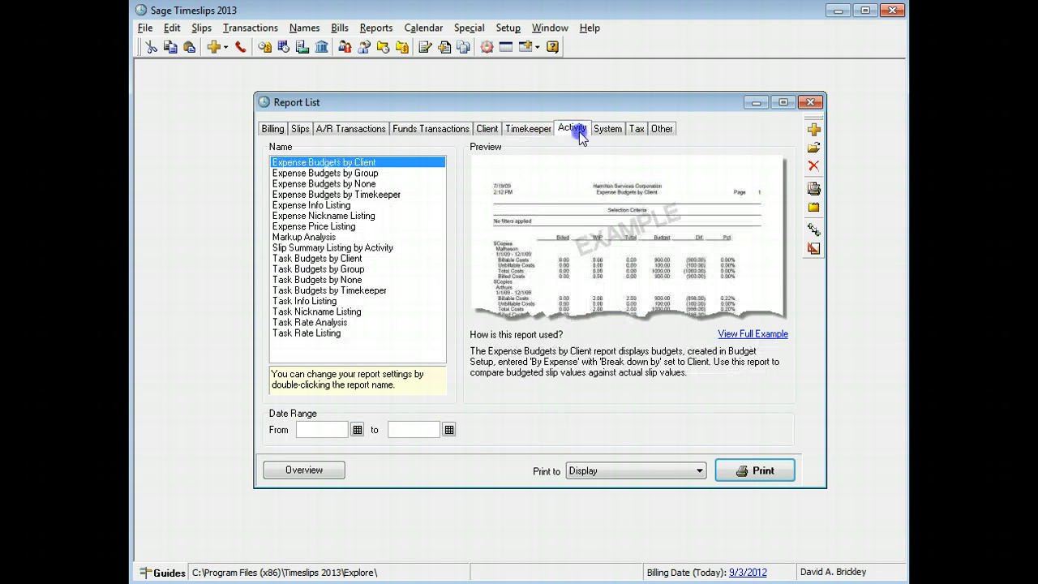
pyautogui.click(607, 128)
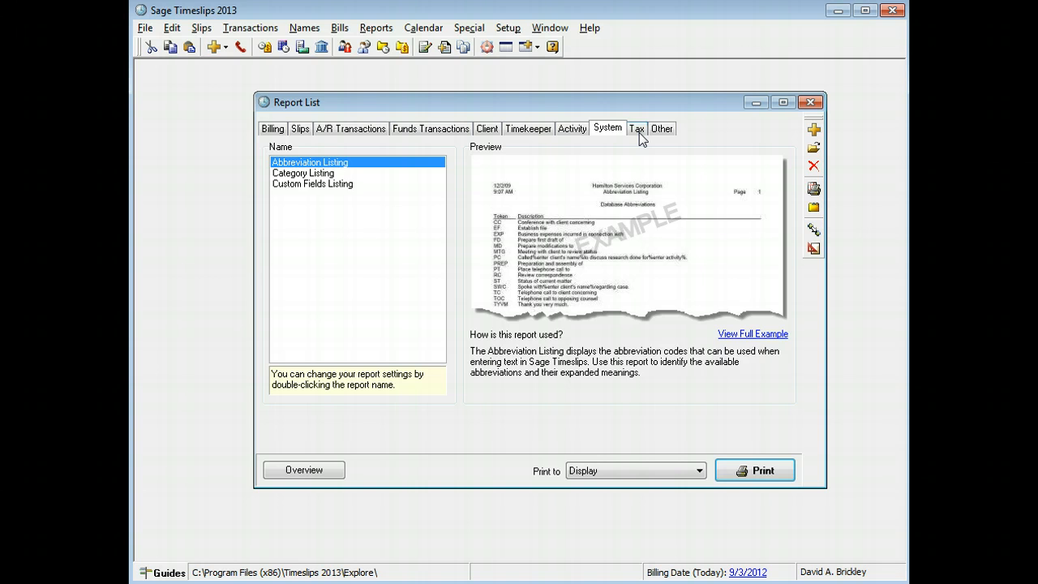
pyautogui.click(662, 128)
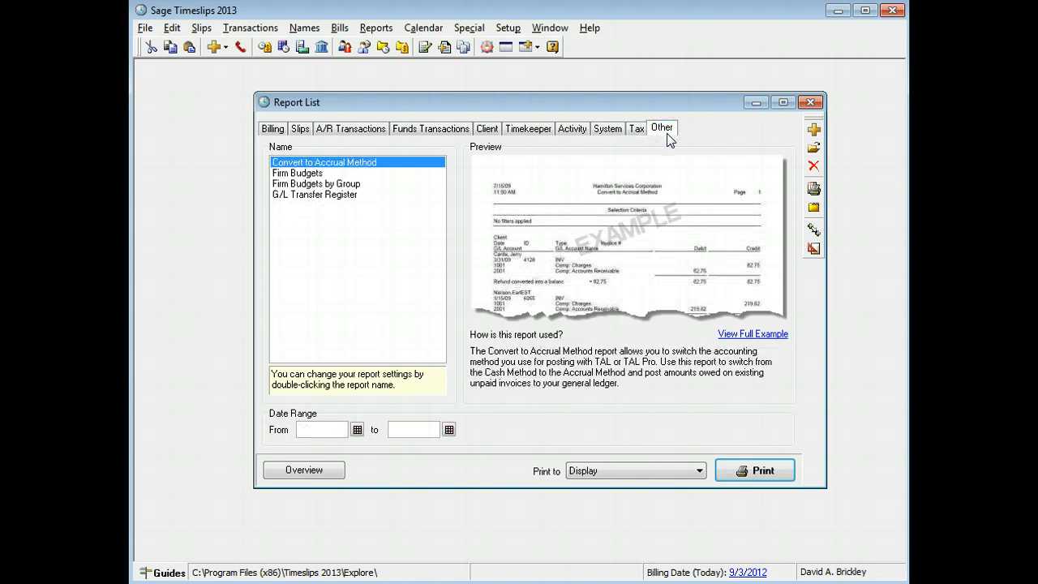
pyautogui.click(300, 129)
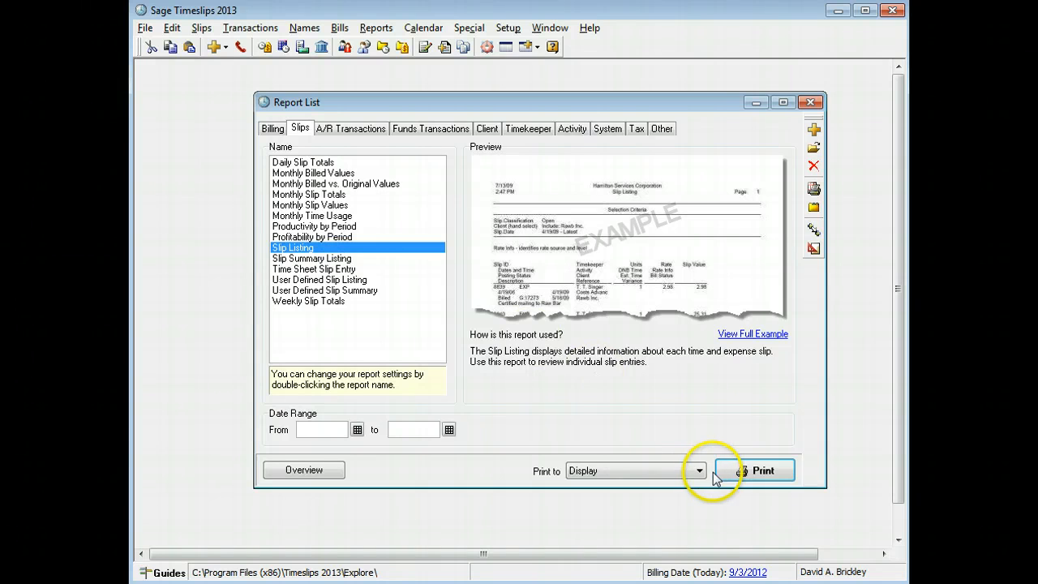
# Preview the Slip Listing, then preview and close the Billing tab's Pre-bill Worksheet.
pyautogui.click(761, 470)
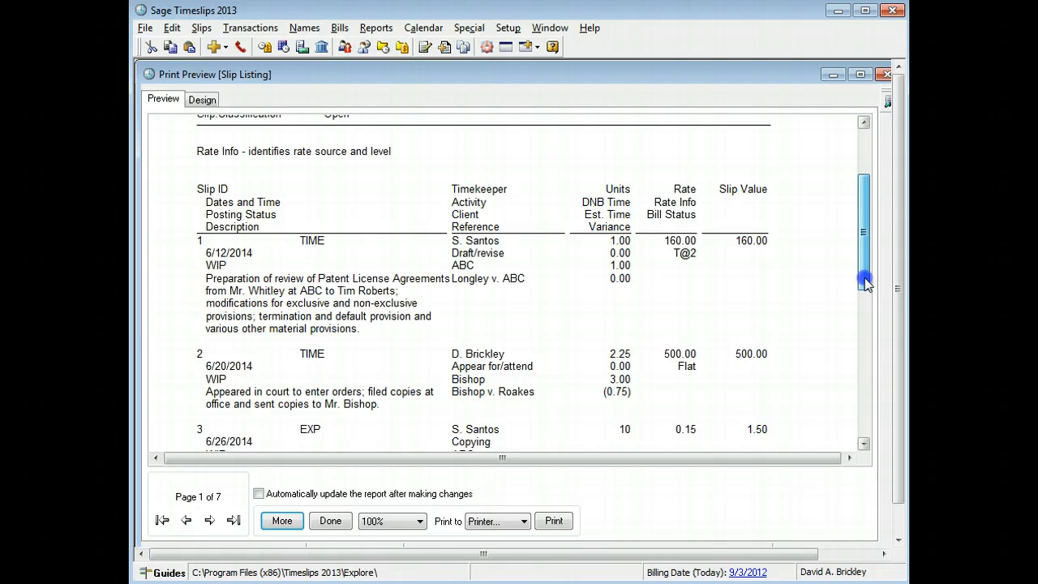
pyautogui.moveTo(864, 280); pyautogui.dragTo(864, 361)
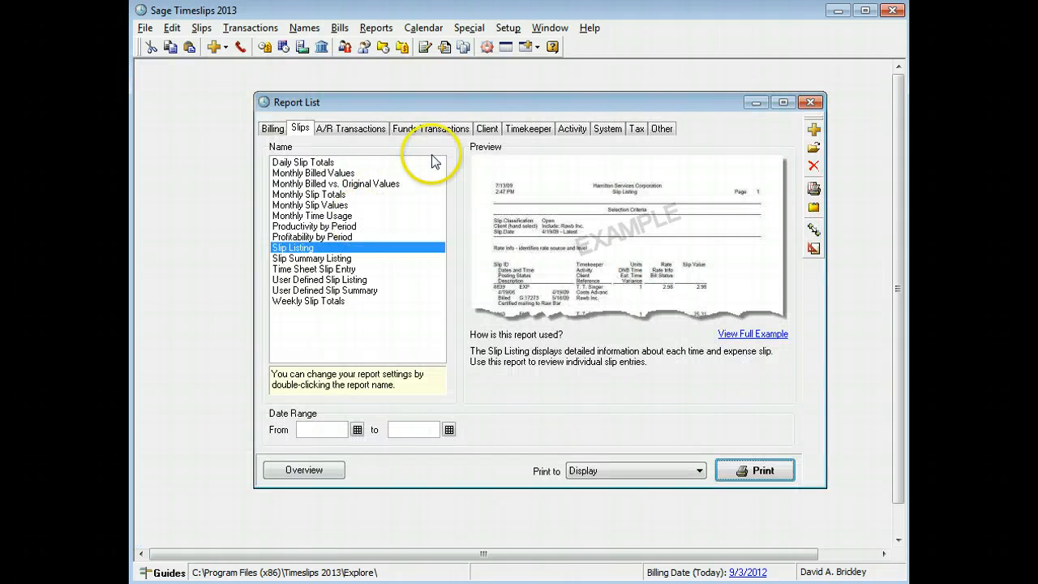
pyautogui.click(271, 129)
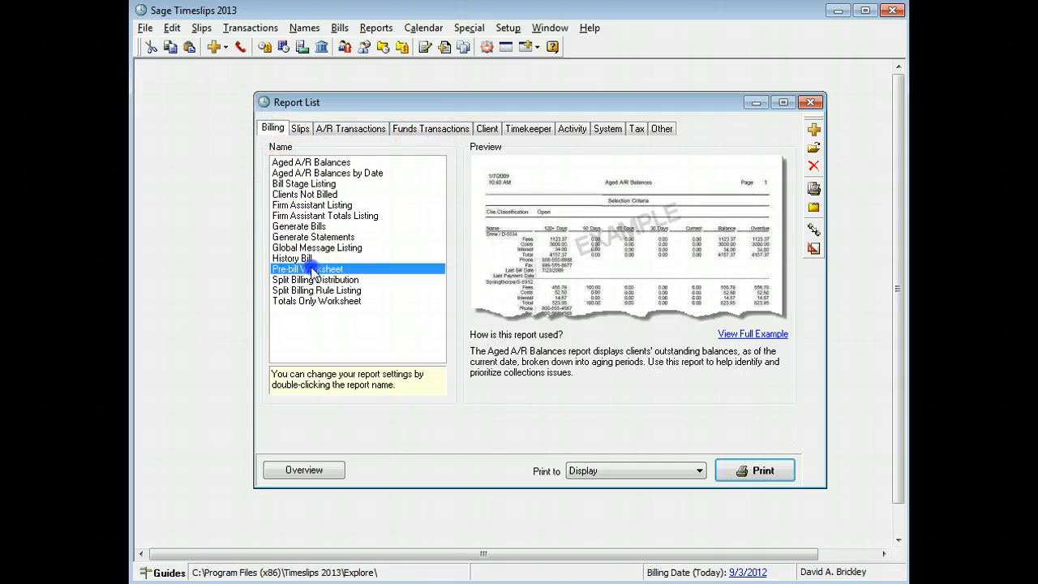
pyautogui.click(755, 470)
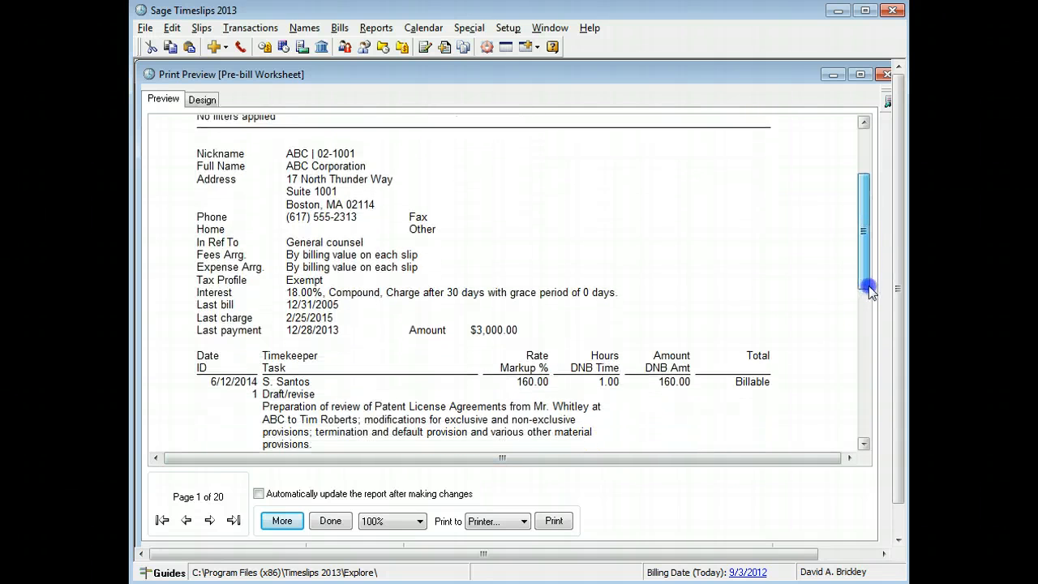
pyautogui.scroll(-3)
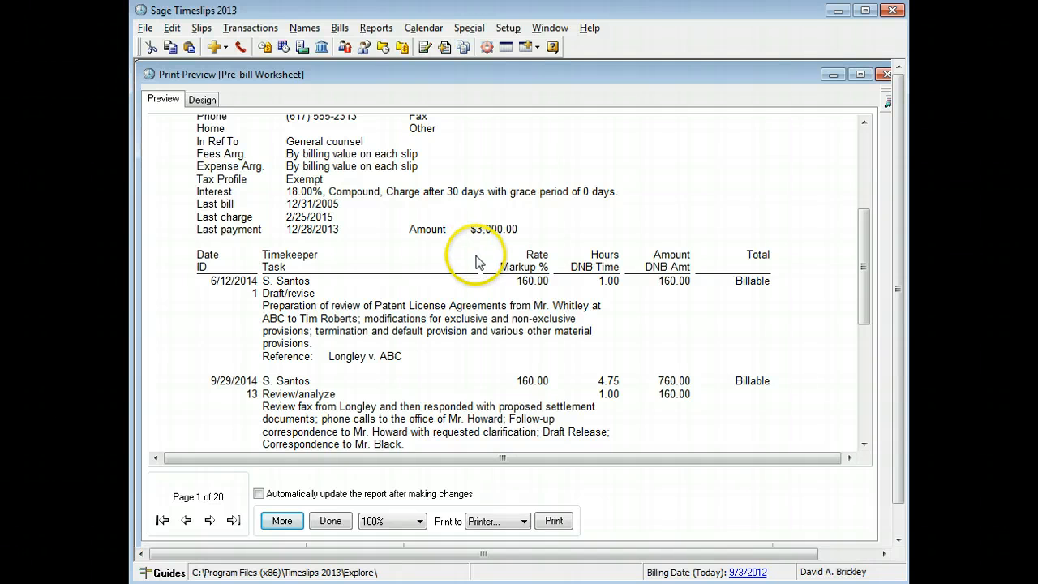
pyautogui.click(330, 521)
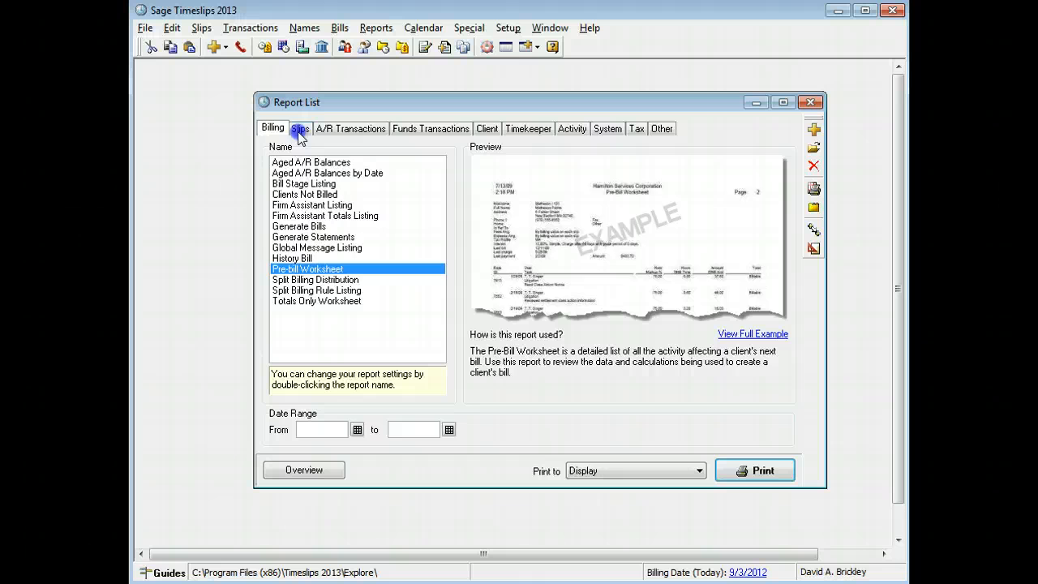
# Select Monthly Slip Values under Slips, view its bar graph preview, and close it.
pyautogui.click(300, 128)
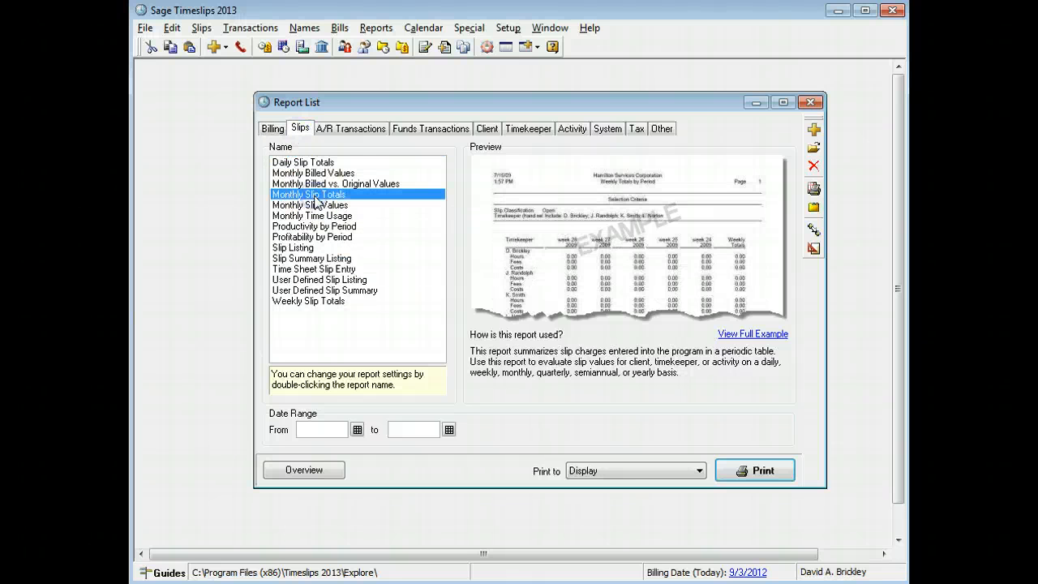
pyautogui.click(310, 204)
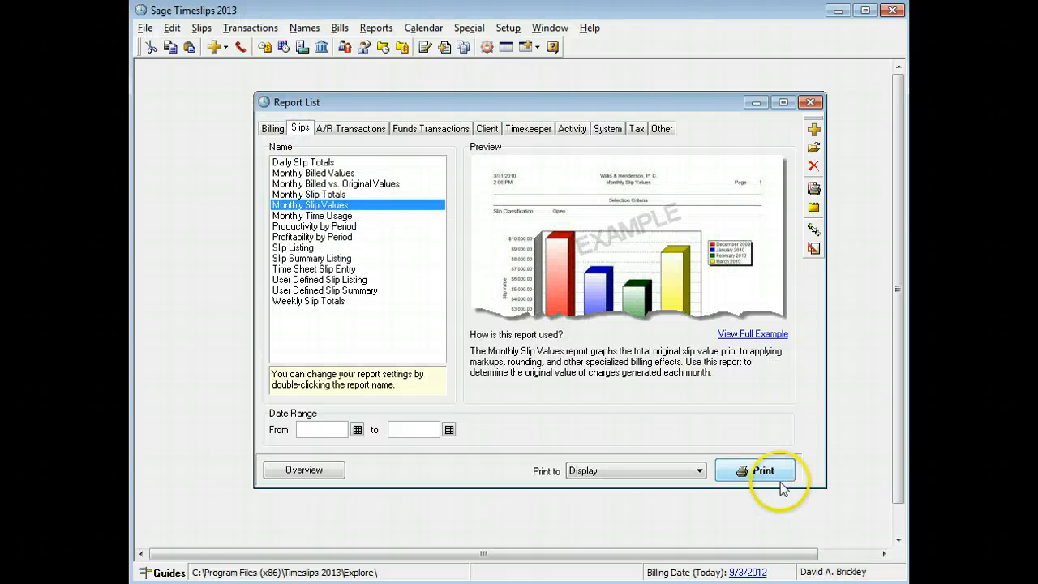
pyautogui.click(764, 470)
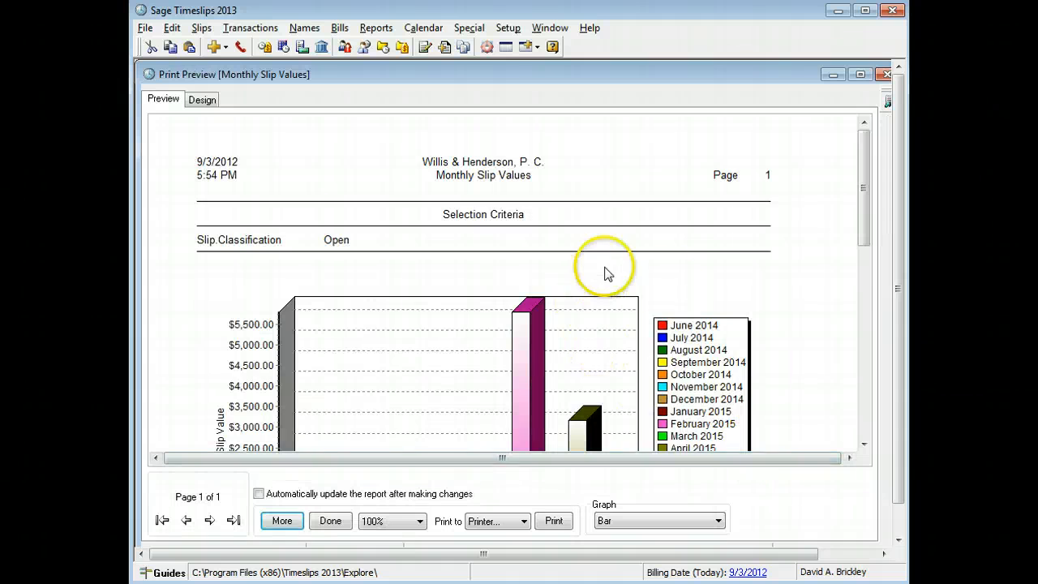
pyautogui.scroll(-3)
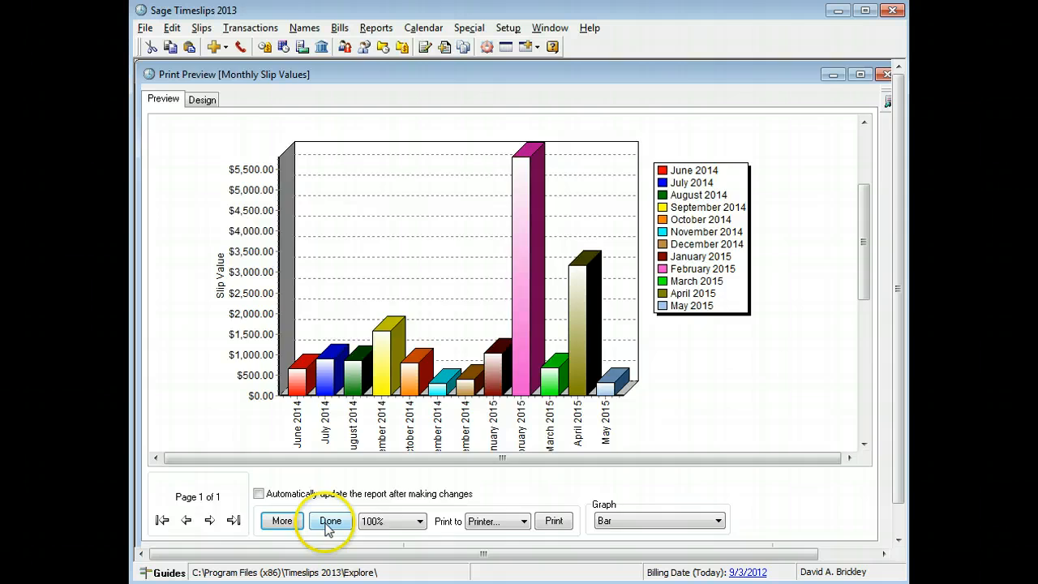
pyautogui.click(329, 521)
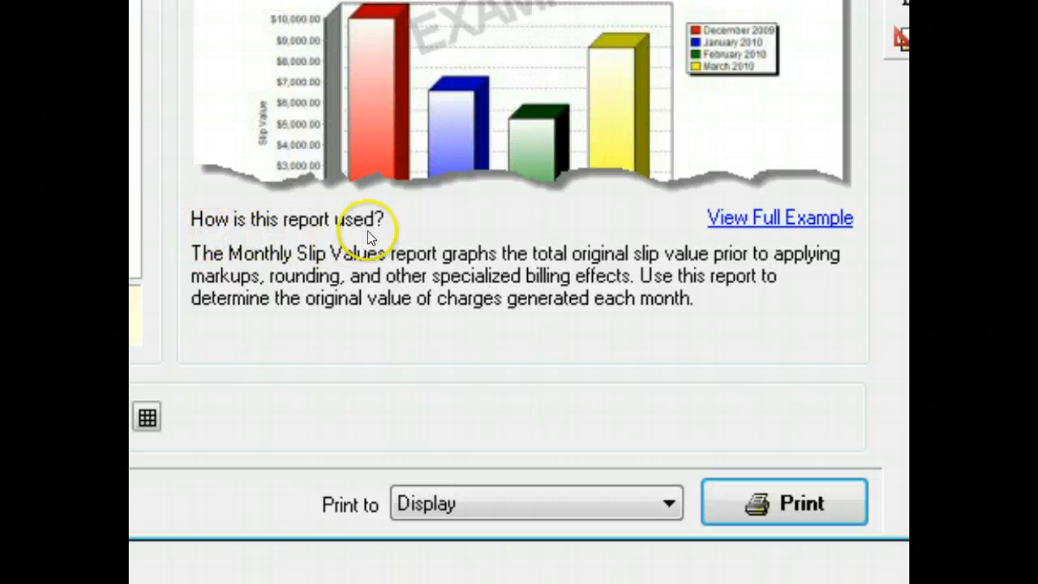
pyautogui.moveTo(541, 264)
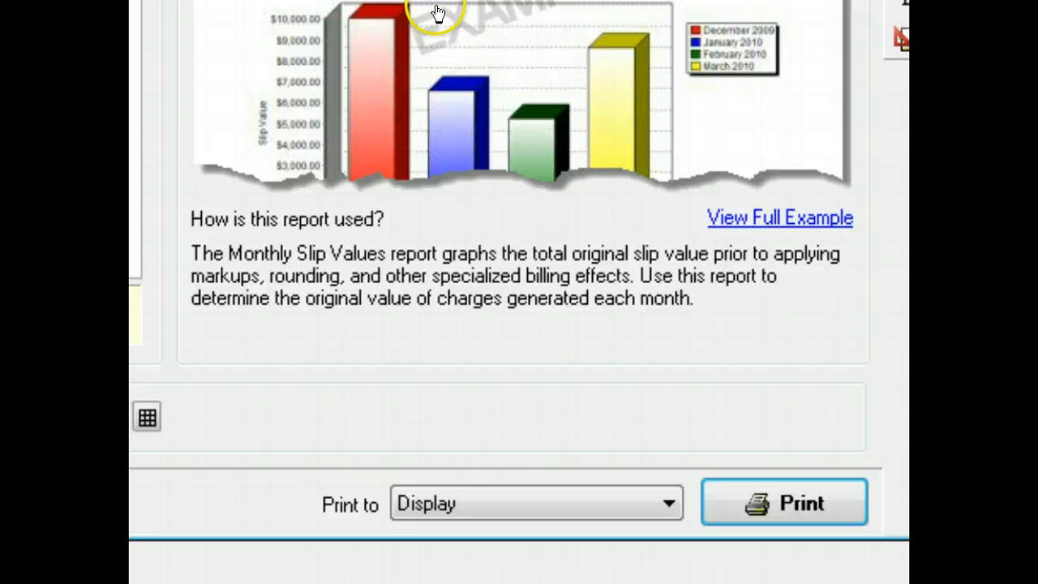
pyautogui.moveTo(794, 219)
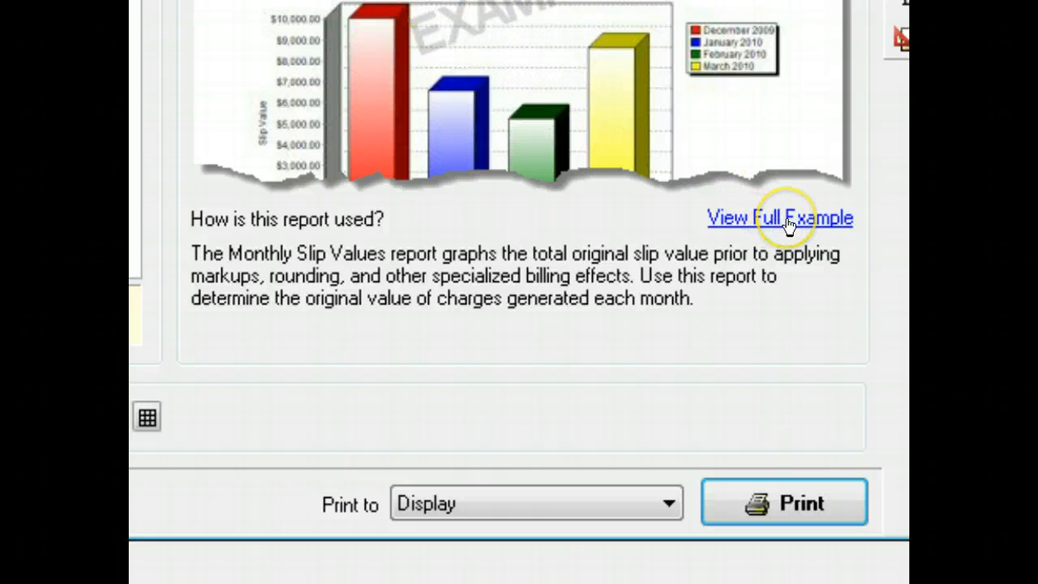
# Open the sample Reports.pdf in Adobe Reader, scroll through it, and close it.
pyautogui.click(781, 218)
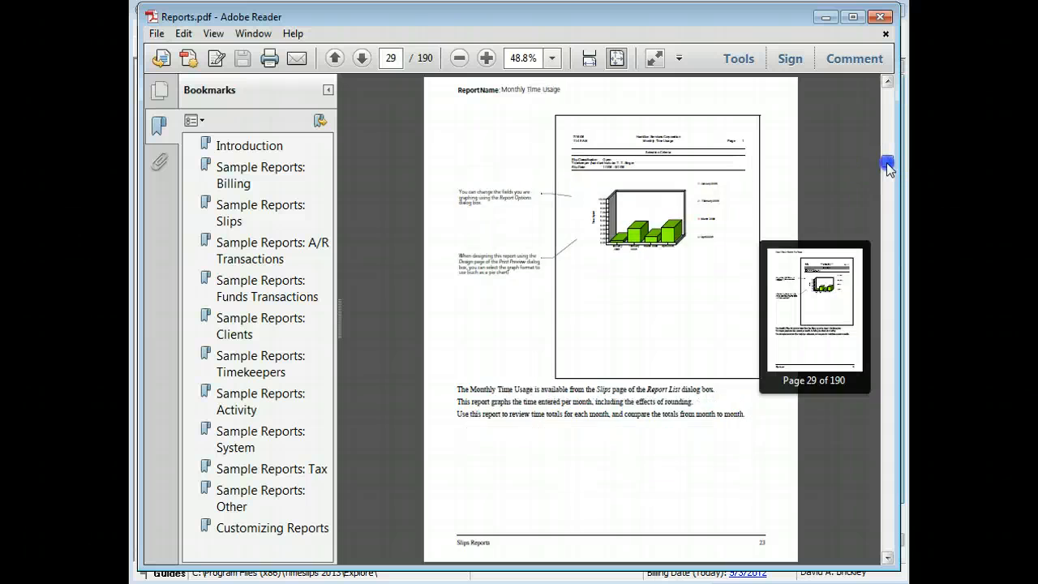
pyautogui.moveTo(889, 165); pyautogui.dragTo(889, 177)
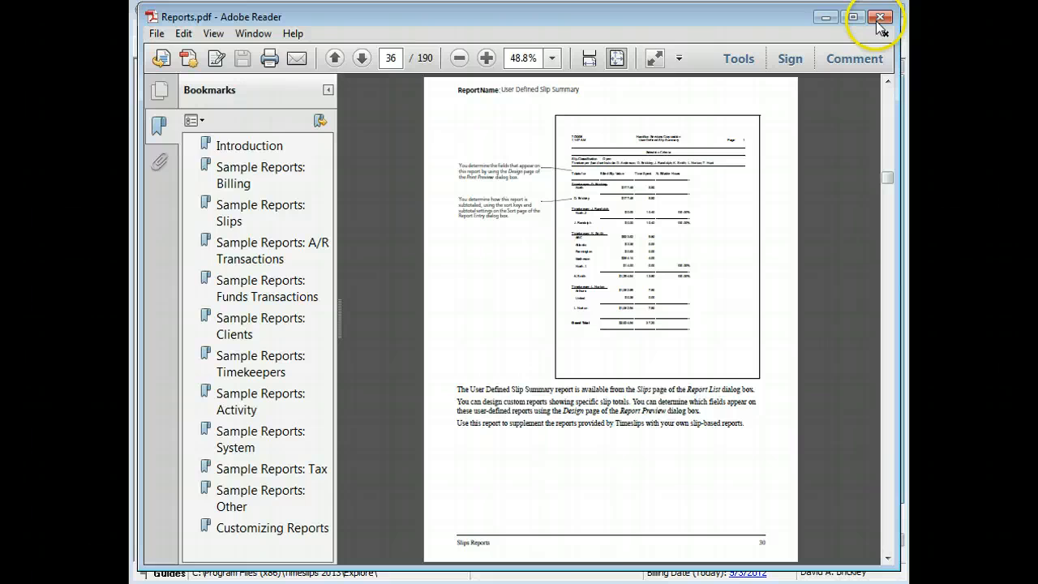
pyautogui.click(882, 18)
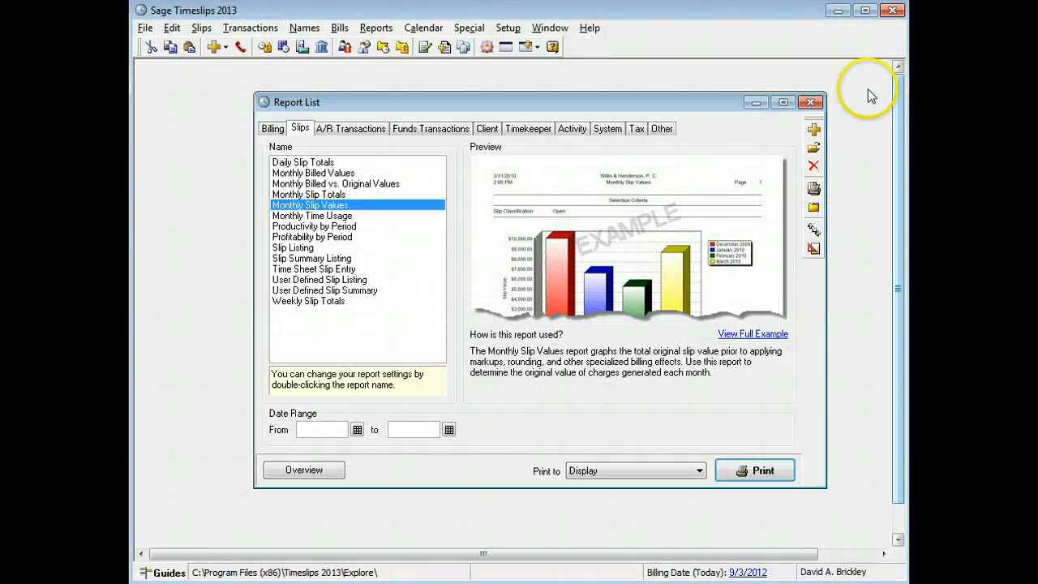
# Open the Slip Listing report settings and add a Client Selection filter.
pyautogui.click(294, 247)
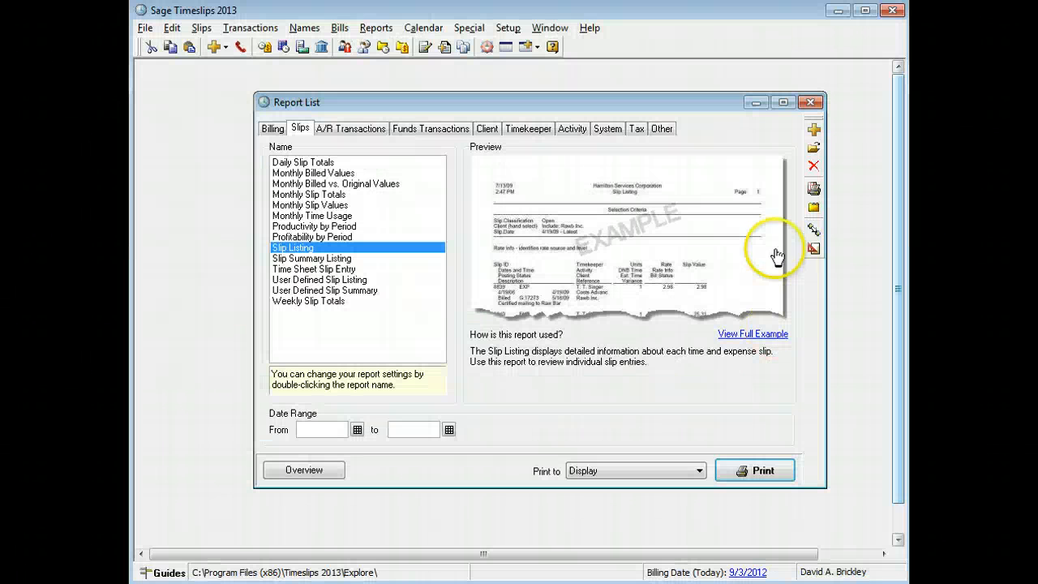
pyautogui.click(814, 147)
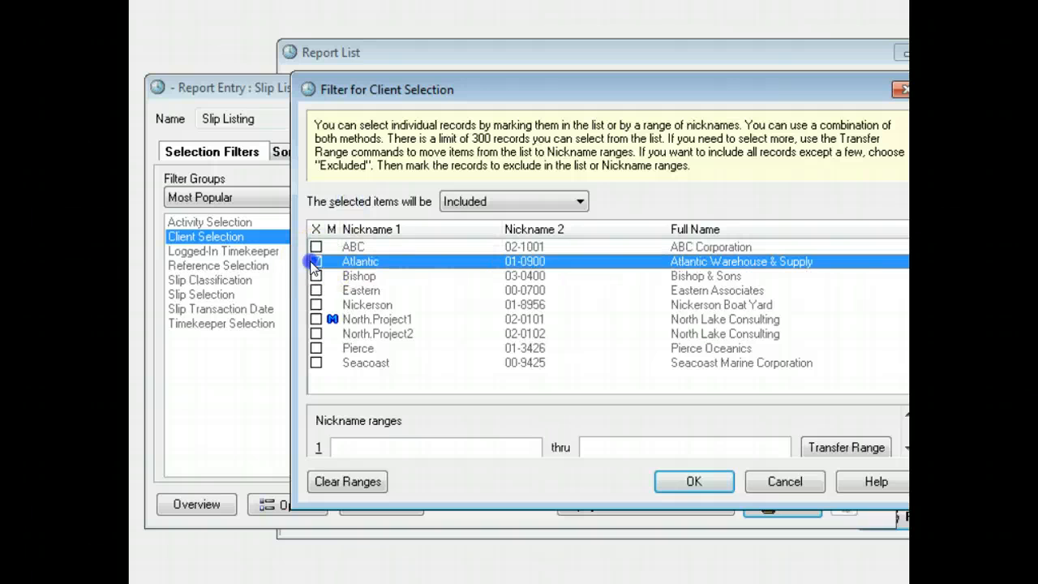
pyautogui.click(693, 481)
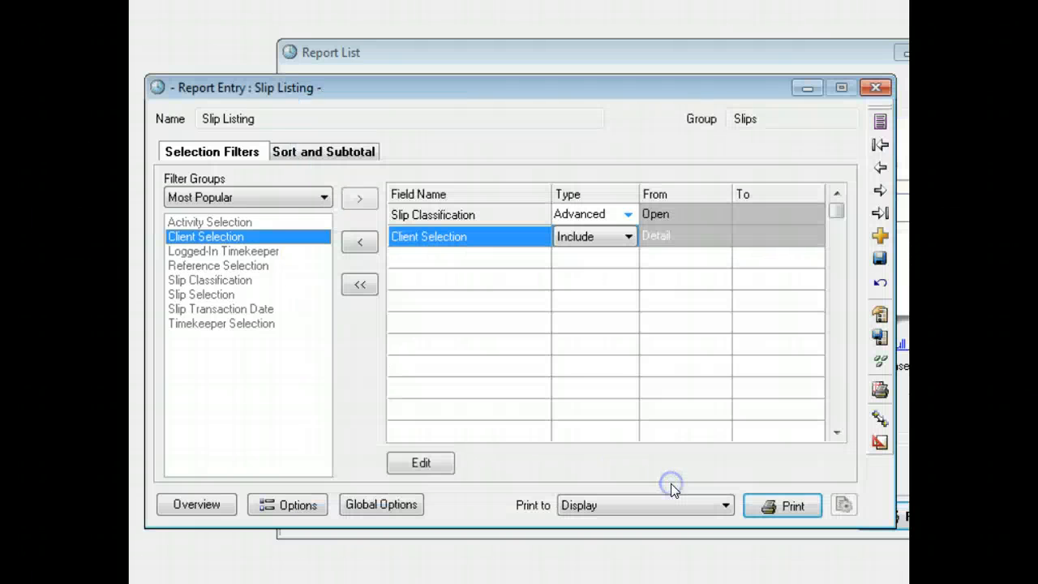
# Sort by Slip Transaction Date with a Day subtotal and accept the report options.
pyautogui.click(324, 152)
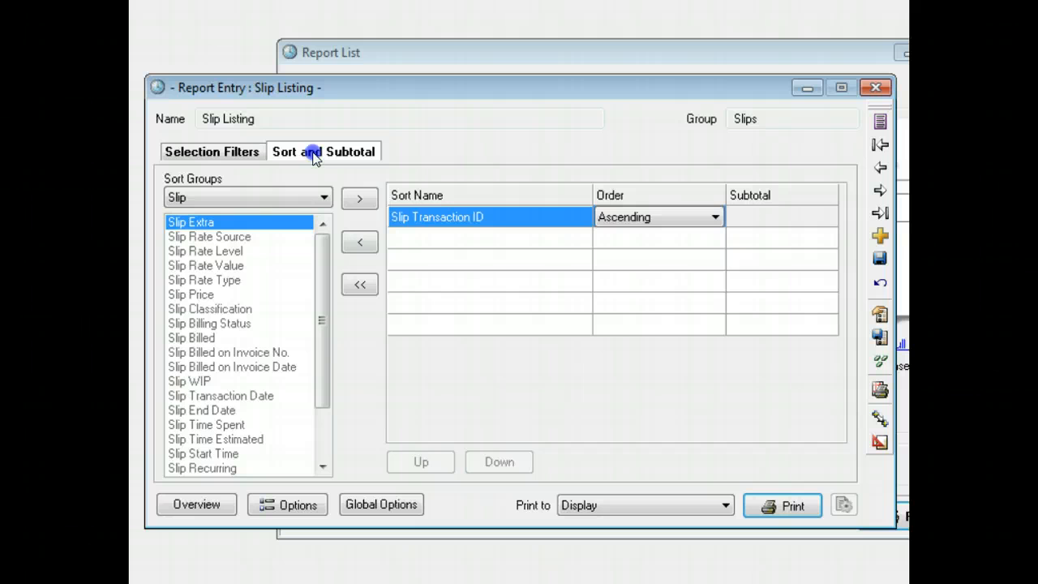
pyautogui.click(220, 396)
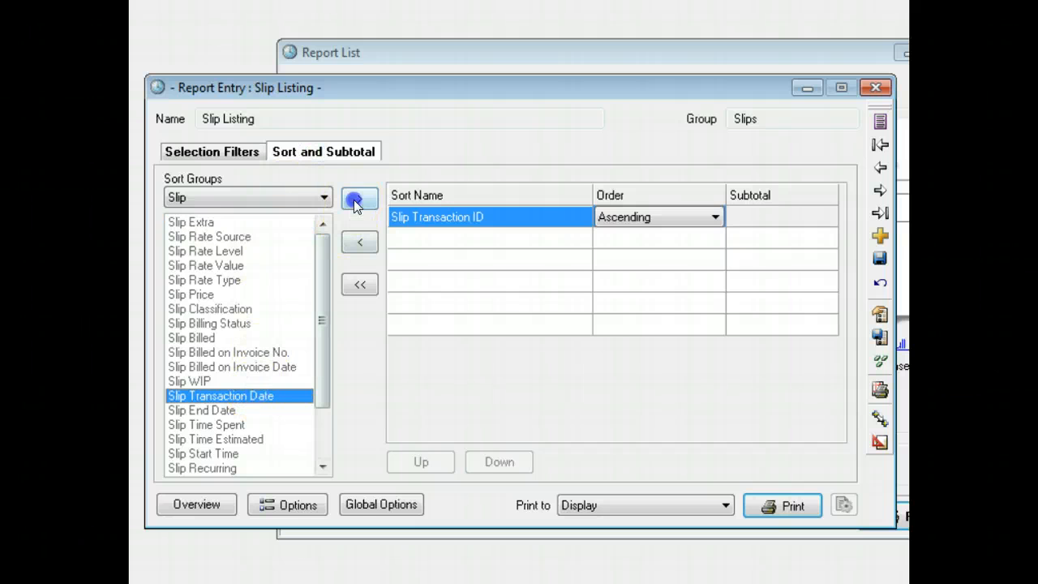
pyautogui.click(359, 198)
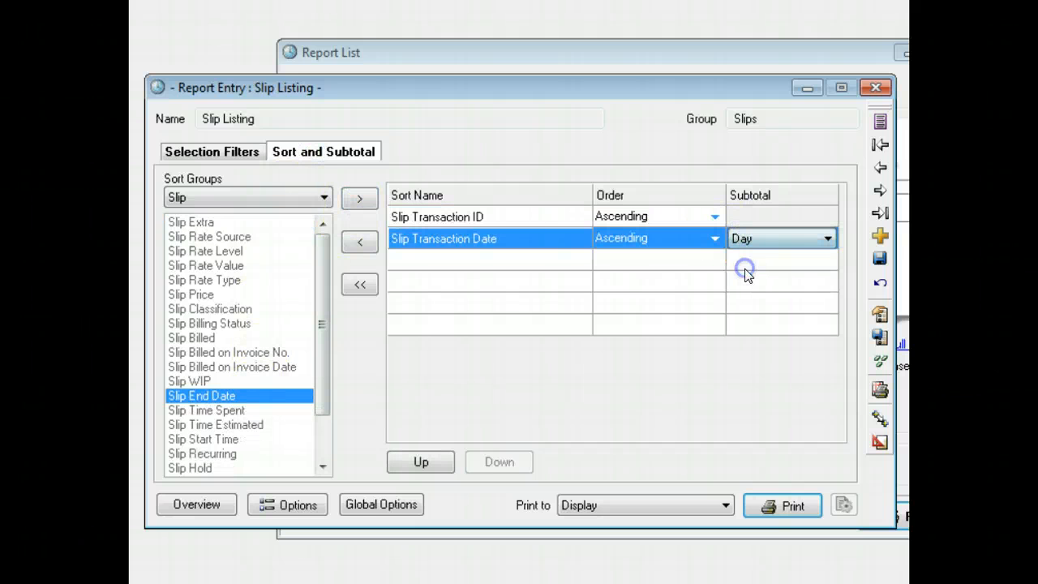
pyautogui.click(287, 505)
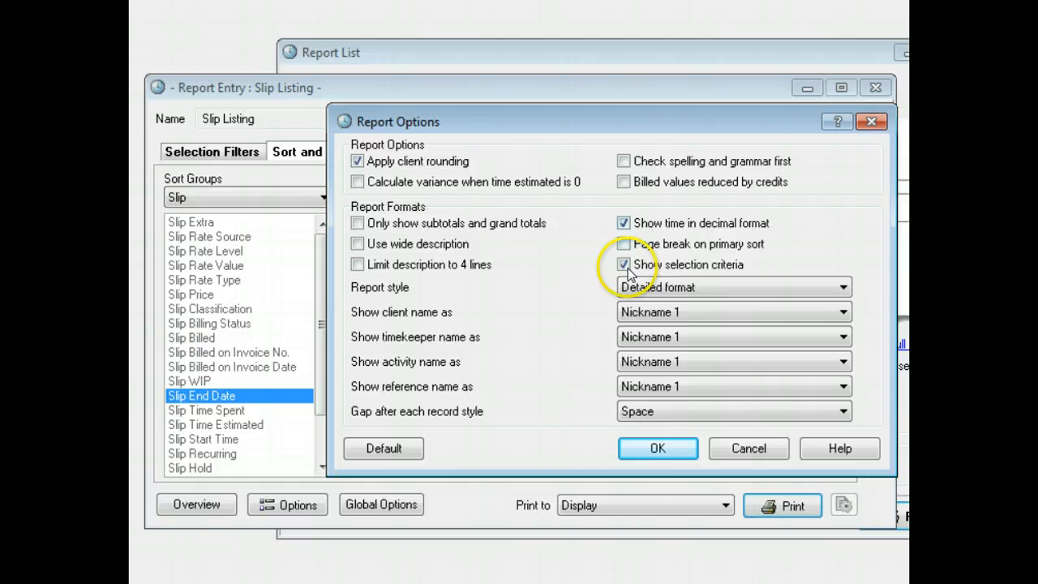
pyautogui.click(657, 447)
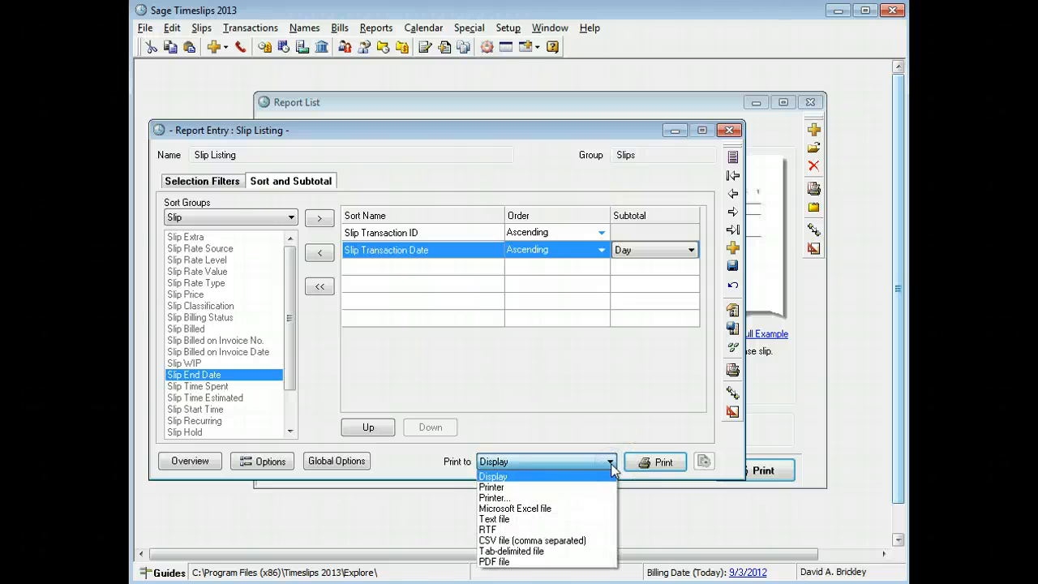
# Print the Slip Listing to a PDF file, then export it as an RTF named Slip Listing.
pyautogui.click(490, 561)
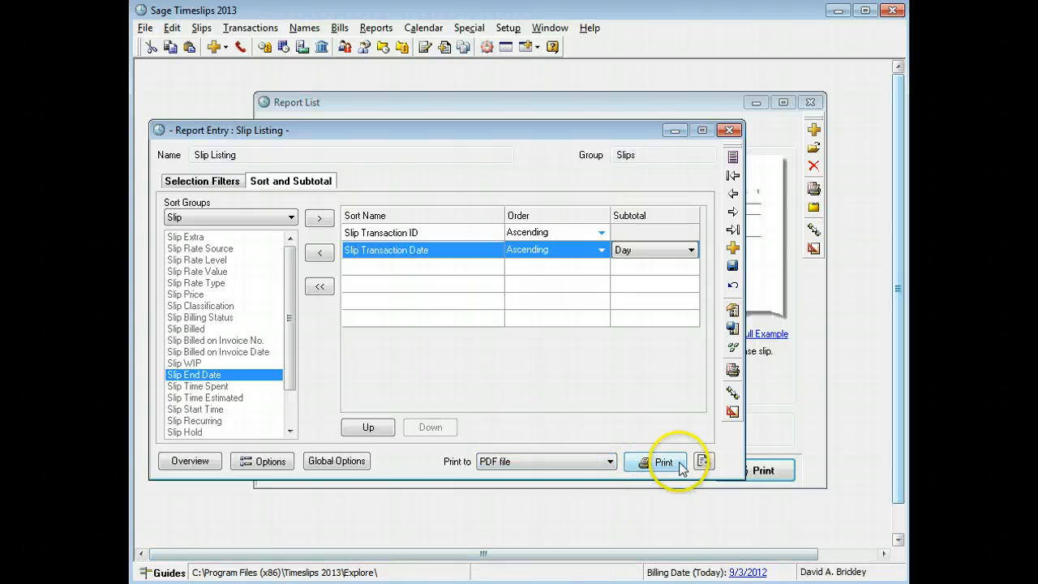
pyautogui.click(662, 461)
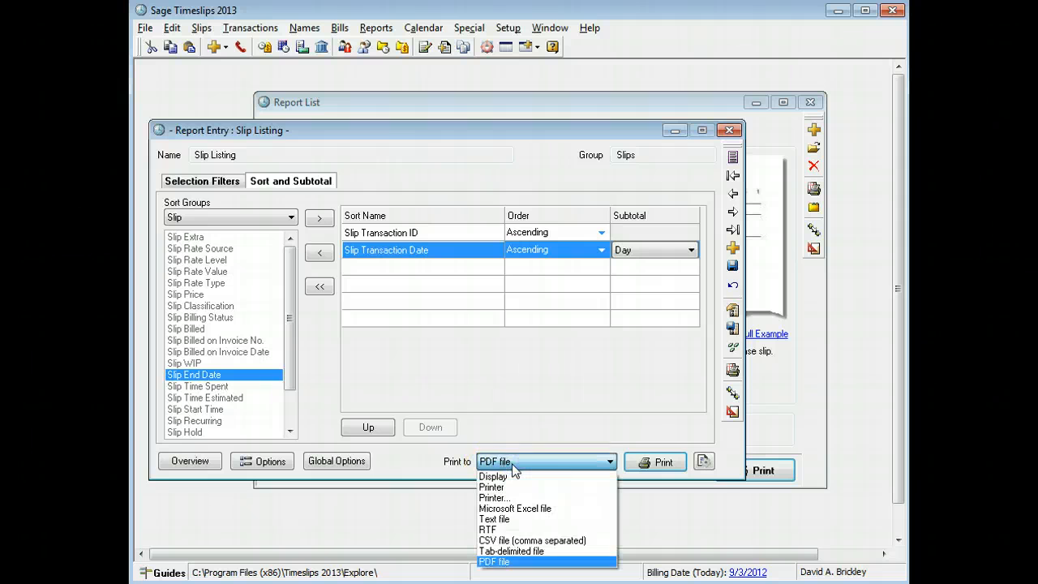
pyautogui.click(655, 462)
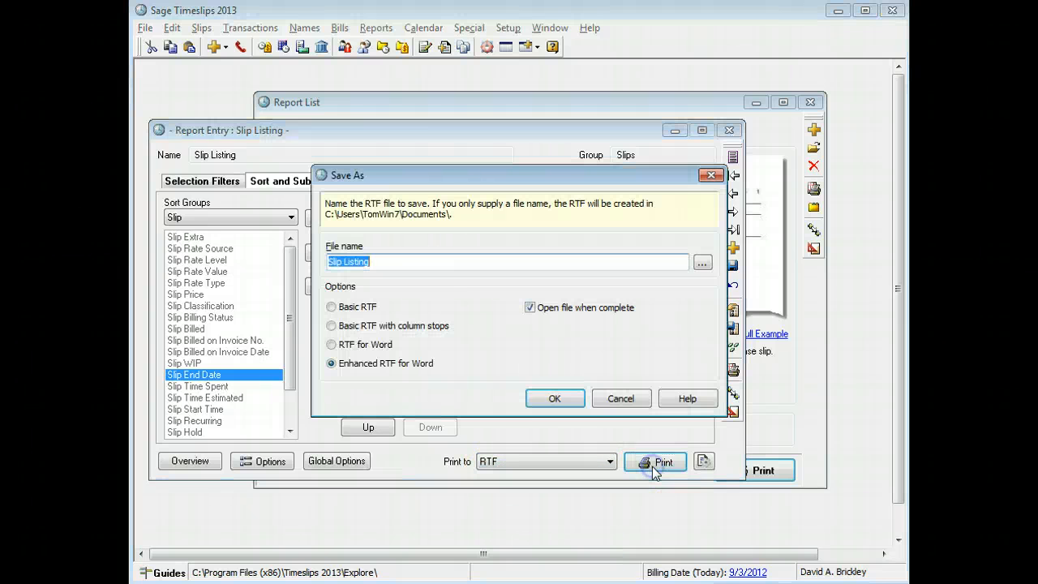
pyautogui.click(555, 398)
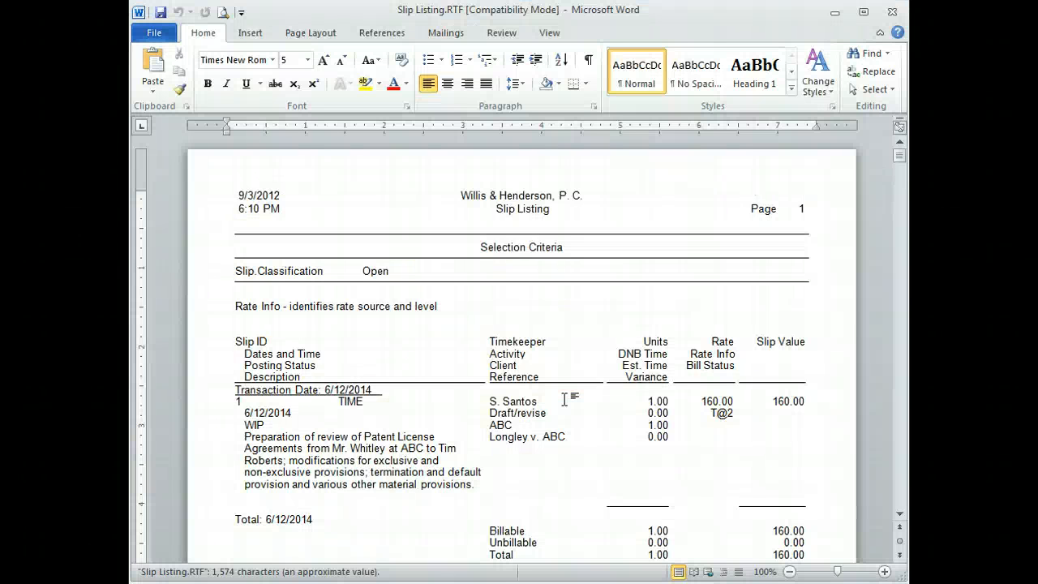
pyautogui.scroll(-3)
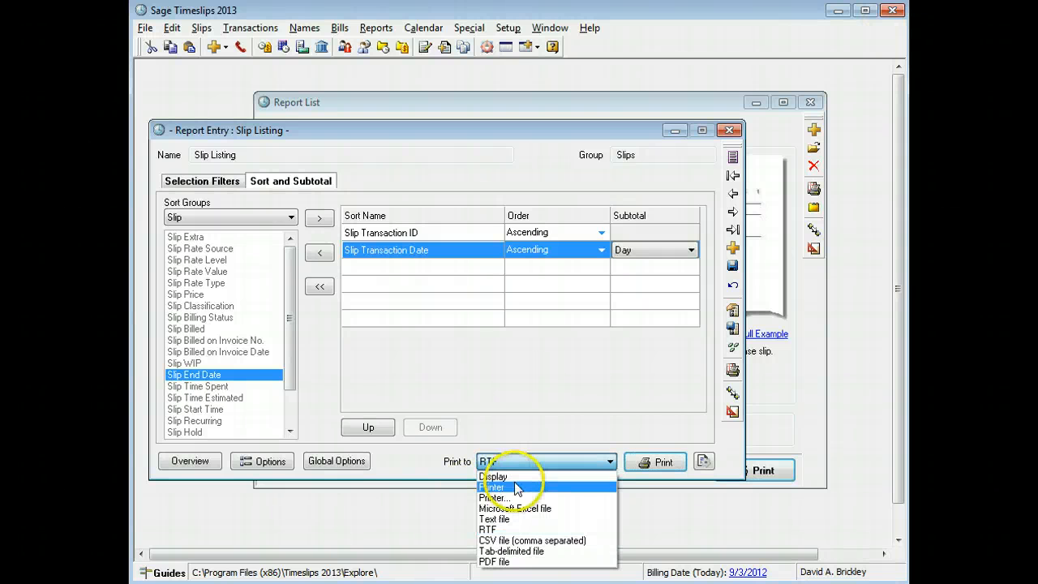
# Set the output to Microsoft Excel file and export the Slip Listing.
pyautogui.click(492, 487)
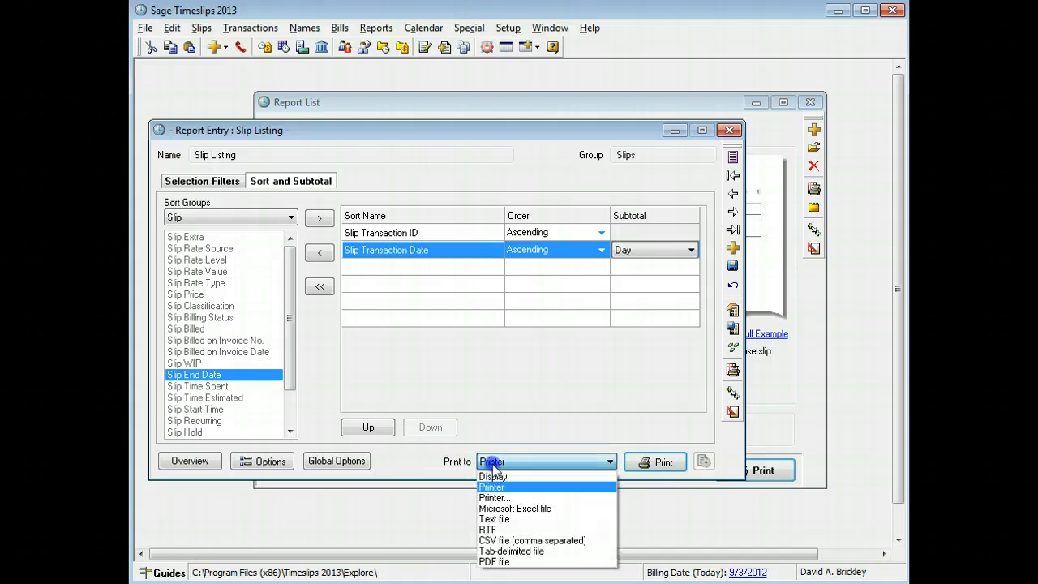
pyautogui.click(513, 509)
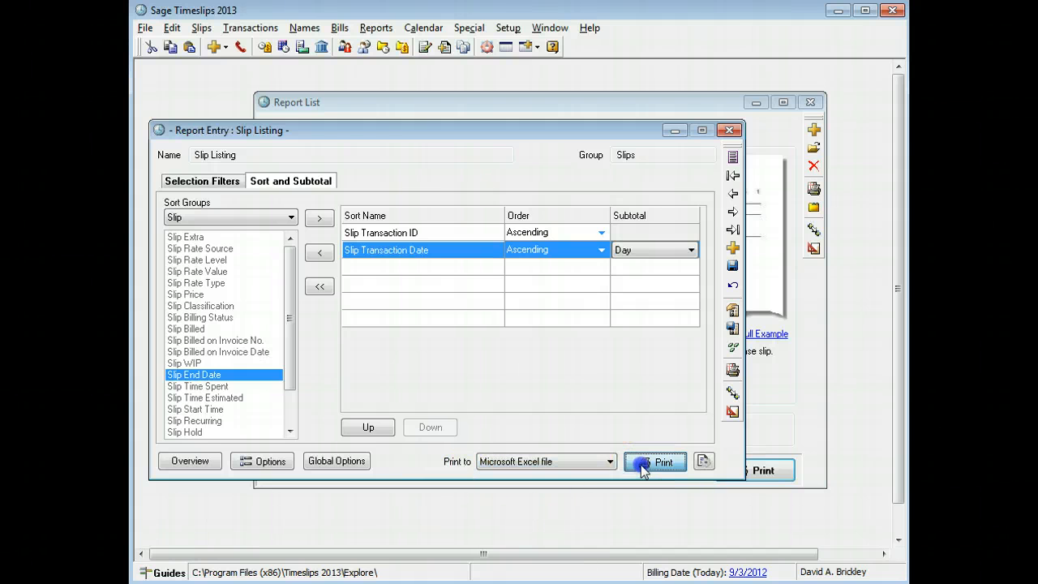
pyautogui.click(656, 461)
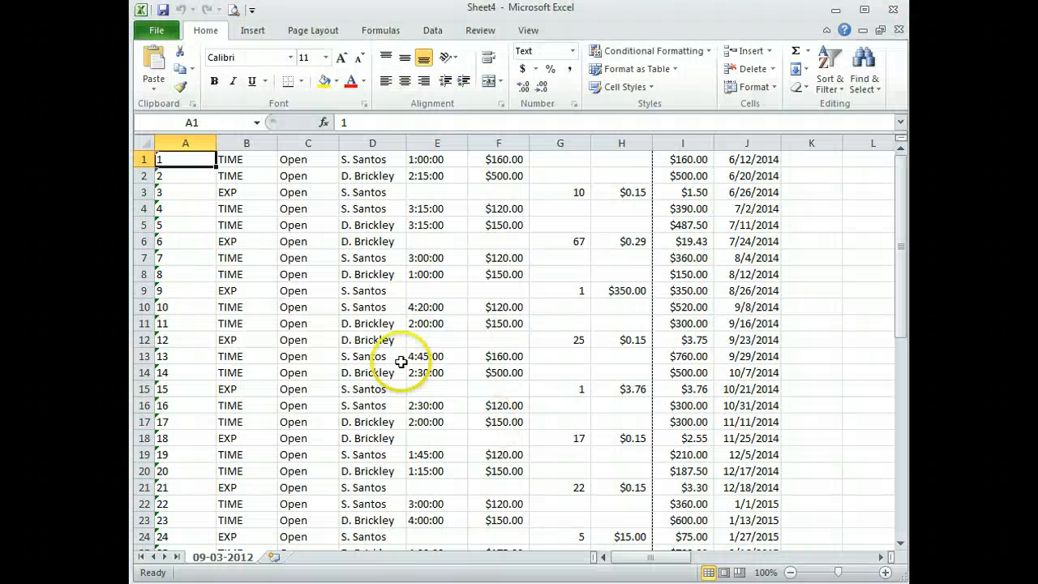
pyautogui.moveTo(694, 173)
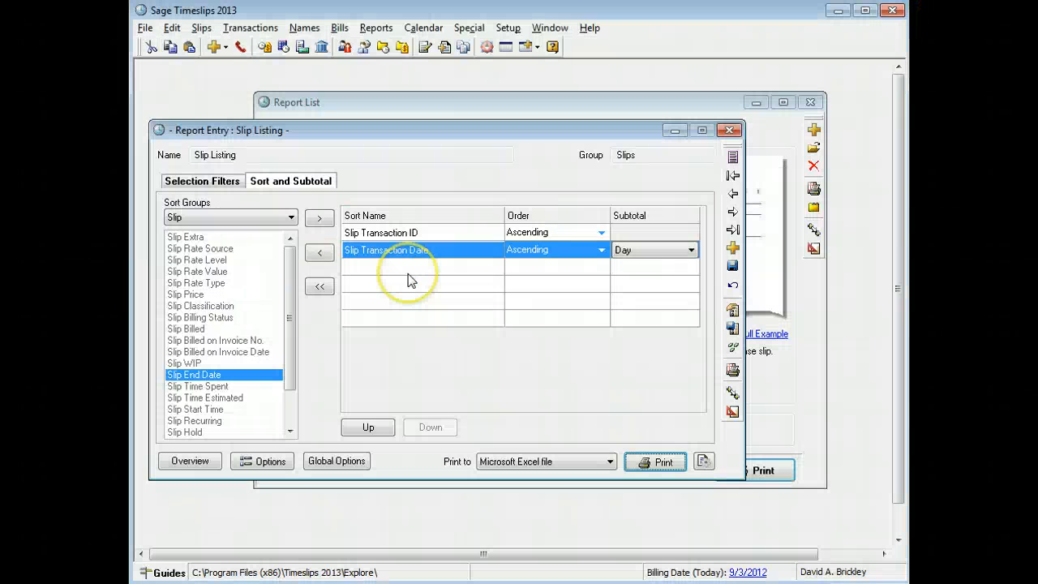
# Close the Slip Listing report settings to return to the Slips Report List.
pyautogui.click(730, 130)
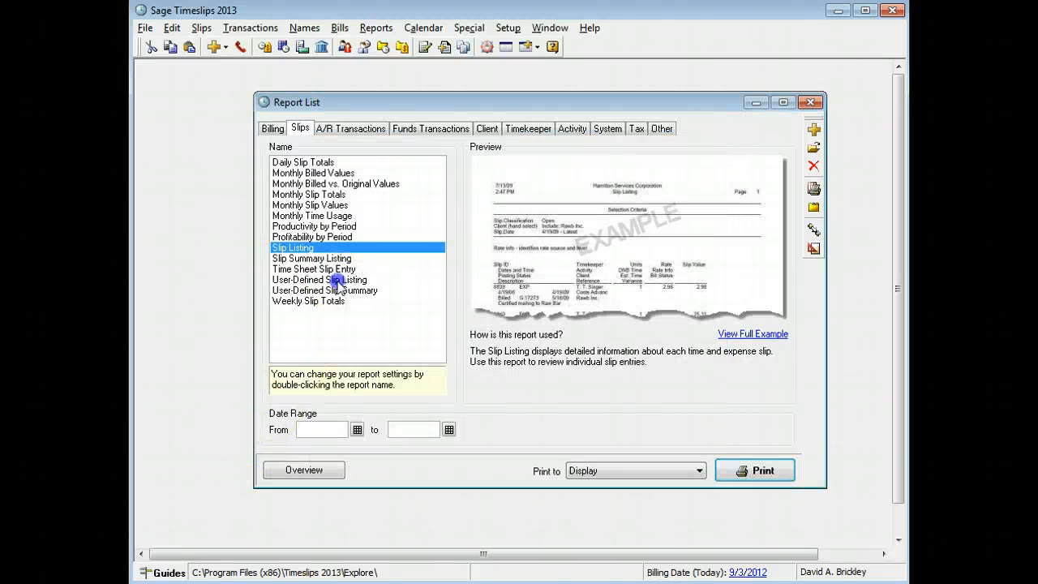
# Add Slip Value and the My Calculation calculated field to User-Defined Slip Listing, then close the design.
pyautogui.click(319, 279)
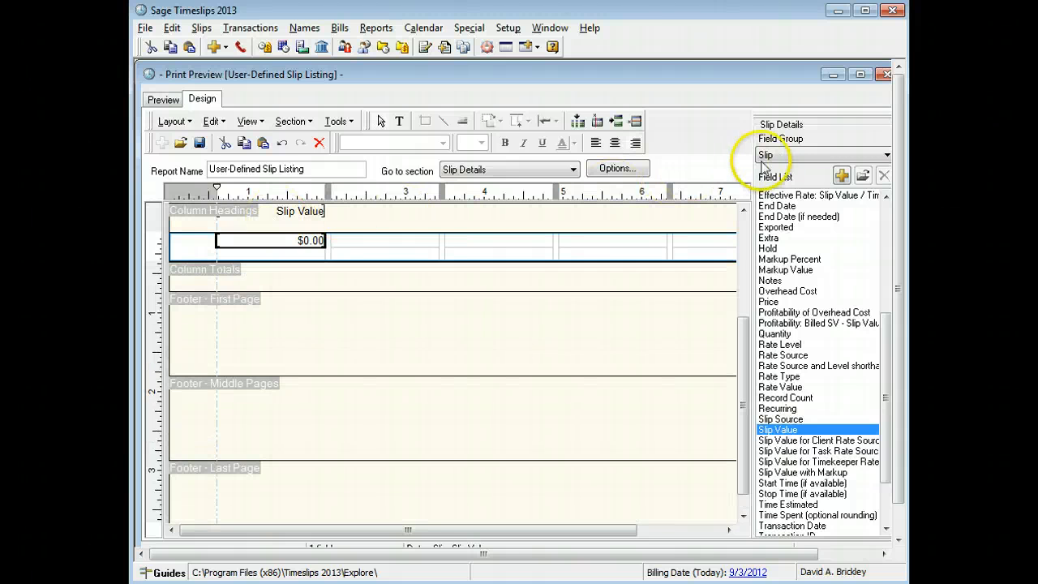
pyautogui.click(885, 155)
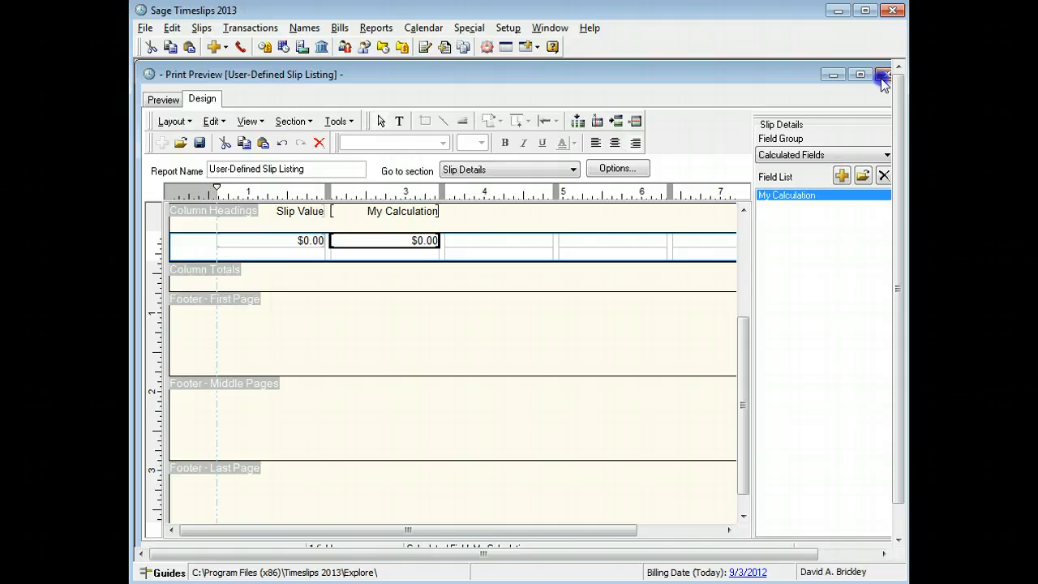
pyautogui.click(880, 75)
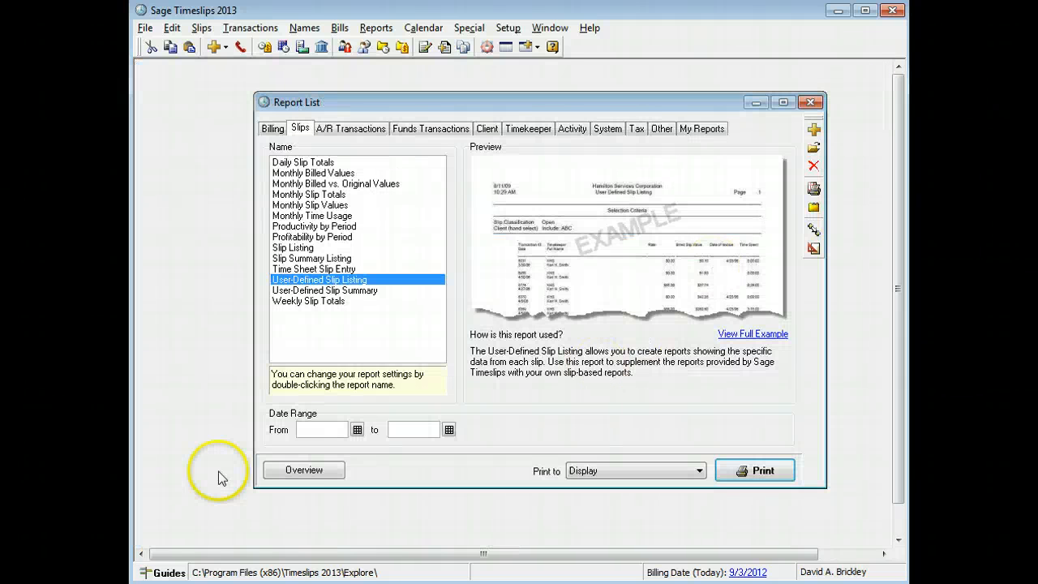
pyautogui.moveTo(626, 402)
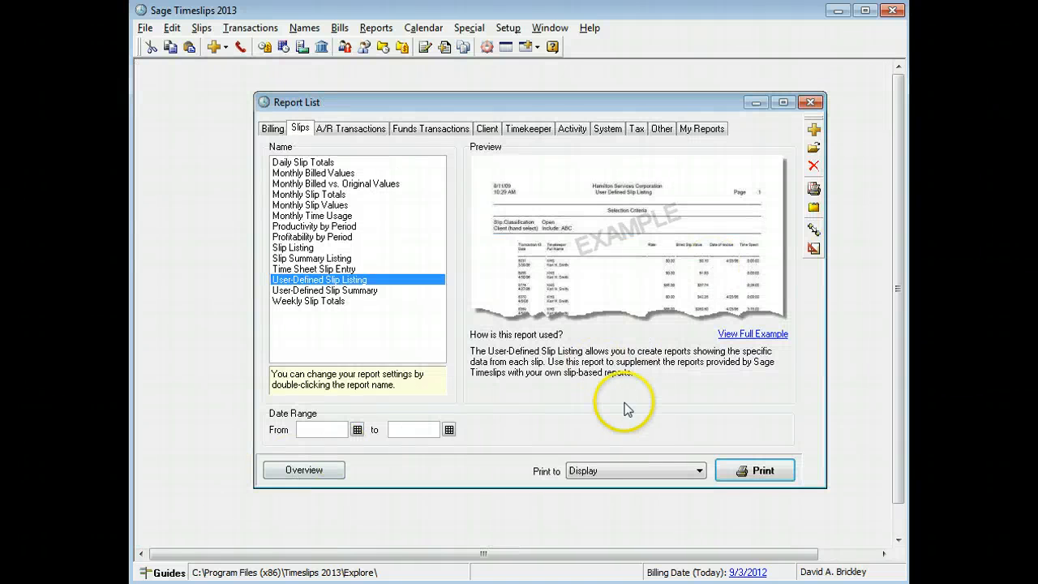
# Switch to the My Reports tab listing Aged Invoice Listing and Bills - My Clients.
pyautogui.click(702, 128)
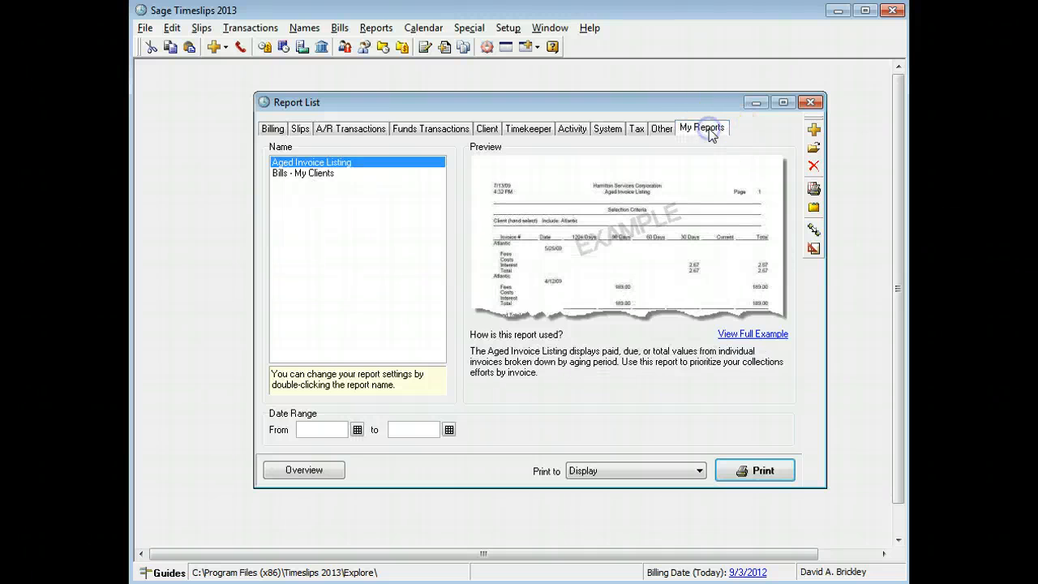